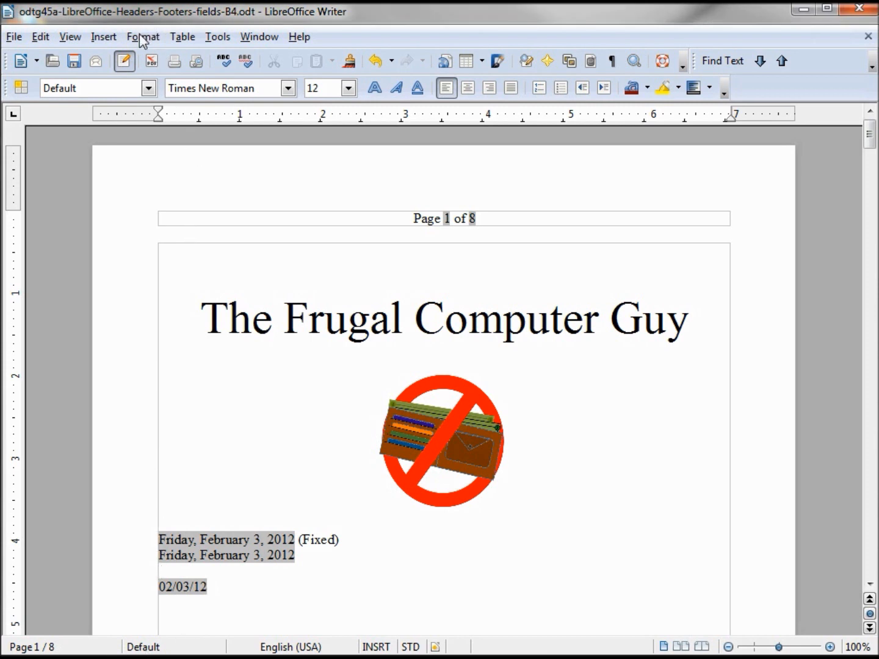
Convert page one into a First Page title page via Format > Title Page.
click(143, 36)
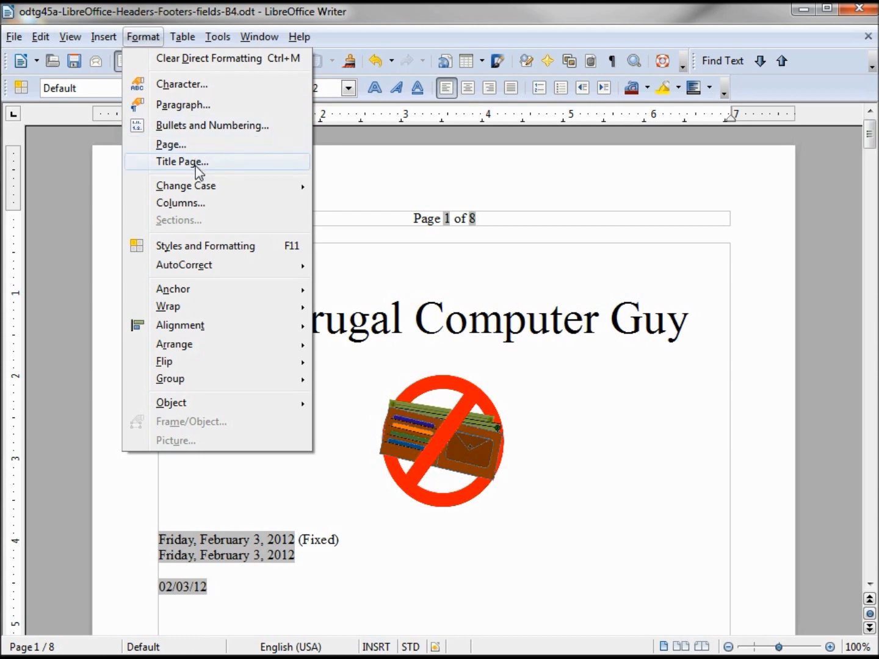
click(181, 161)
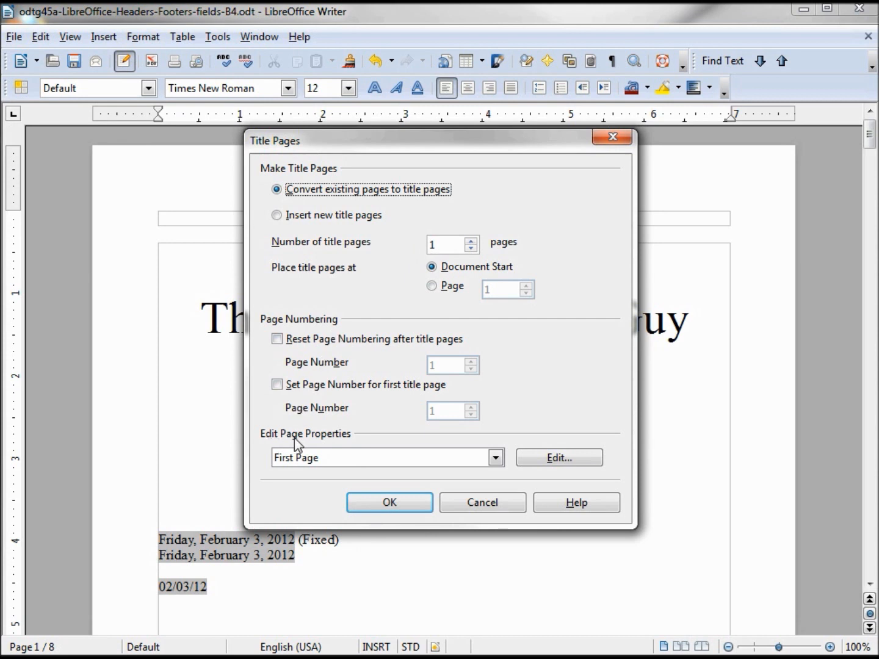
mouse_move(314, 469)
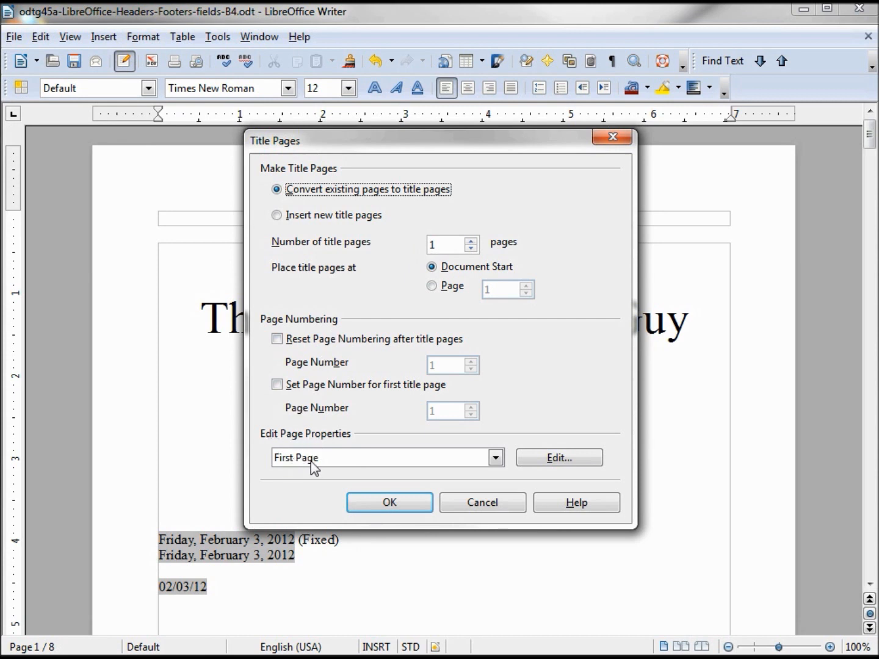
mouse_move(390, 501)
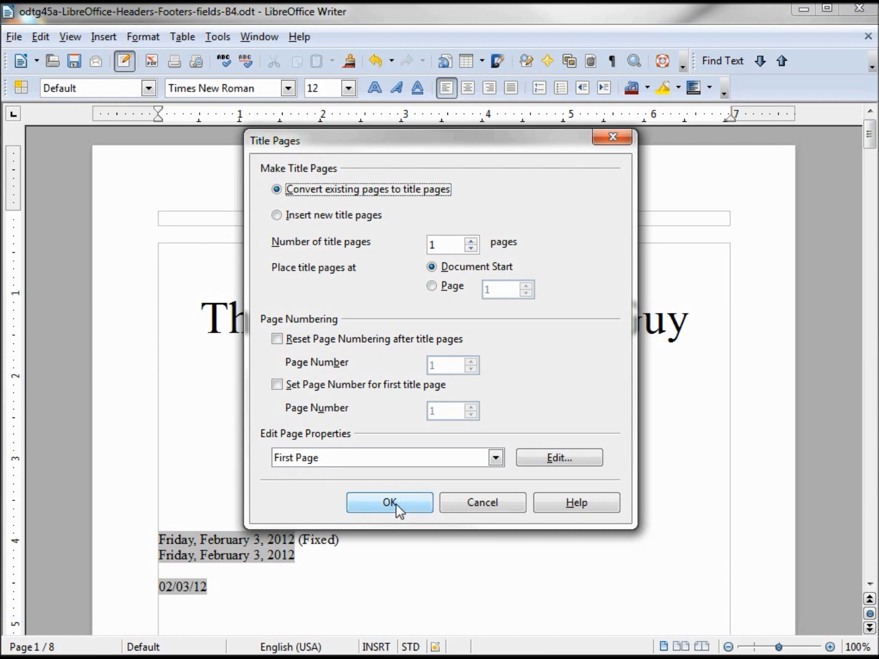
click(390, 502)
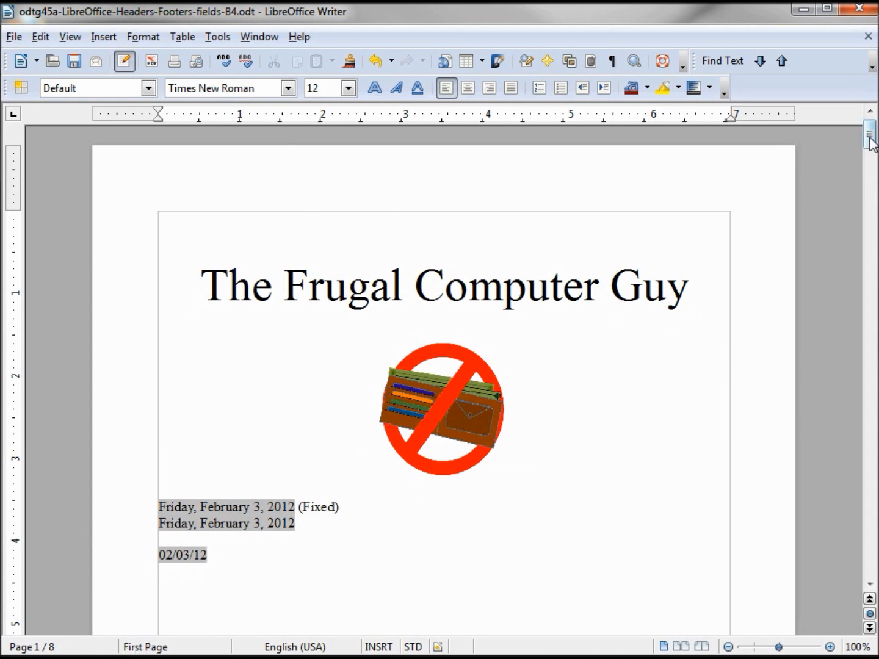
scroll(down, 3)
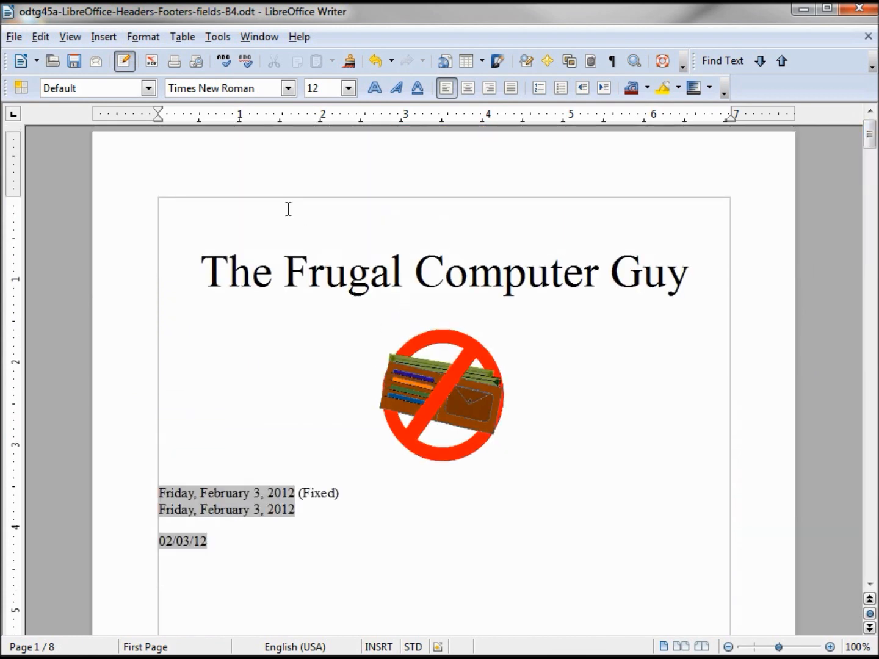
mouse_move(207, 228)
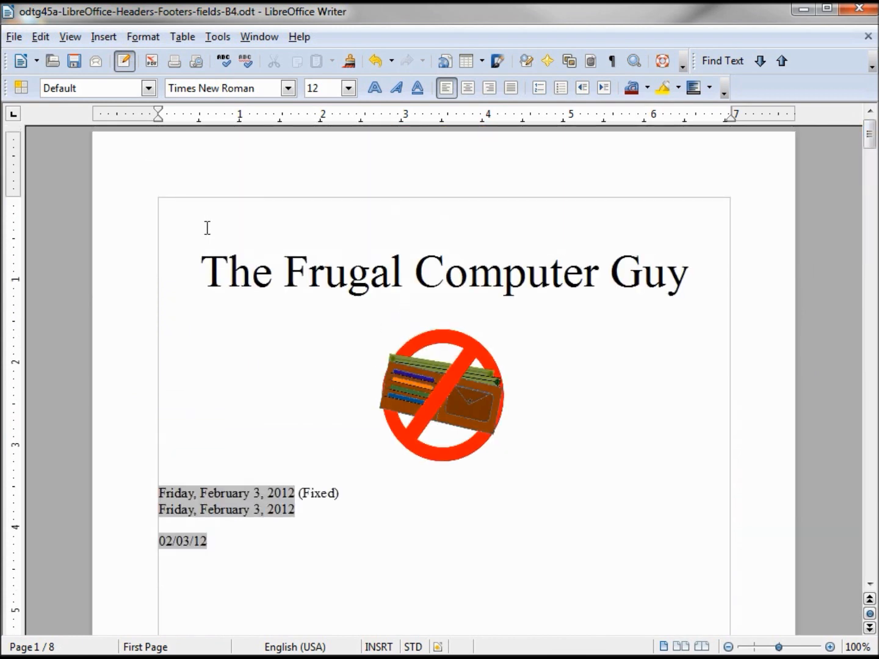
Enable a header for the First Page style and place the cursor in it.
click(143, 37)
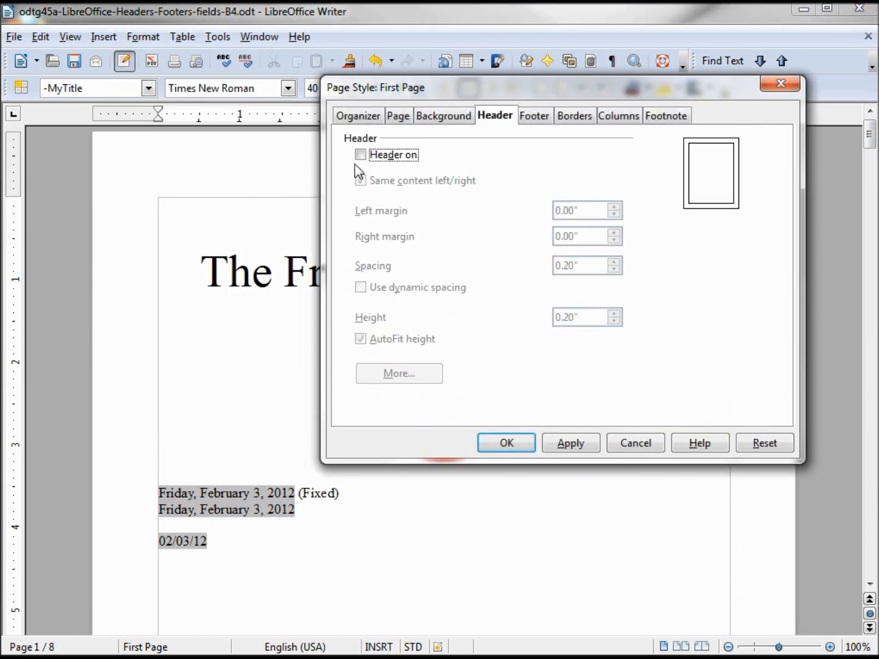
click(361, 154)
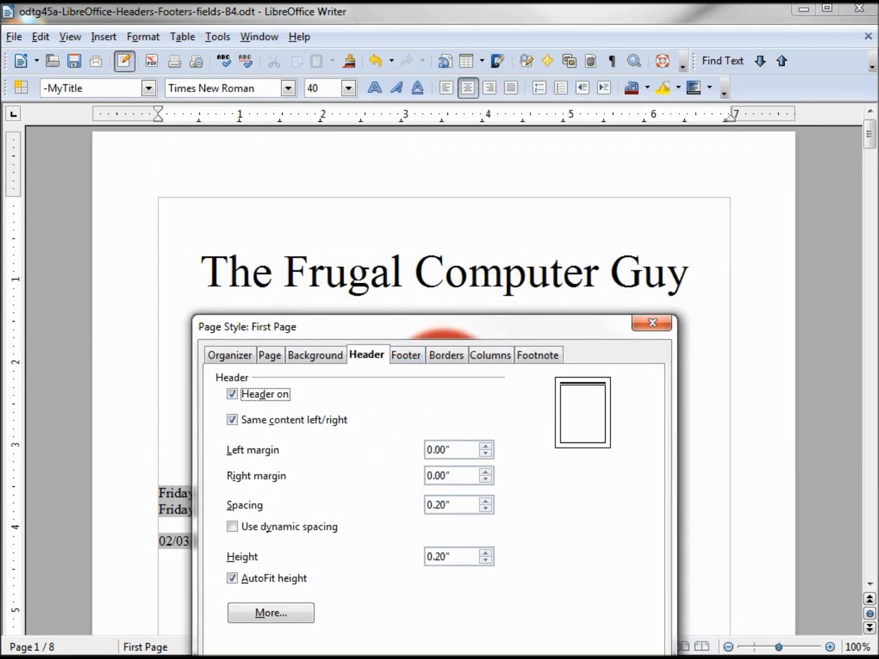
click(618, 115)
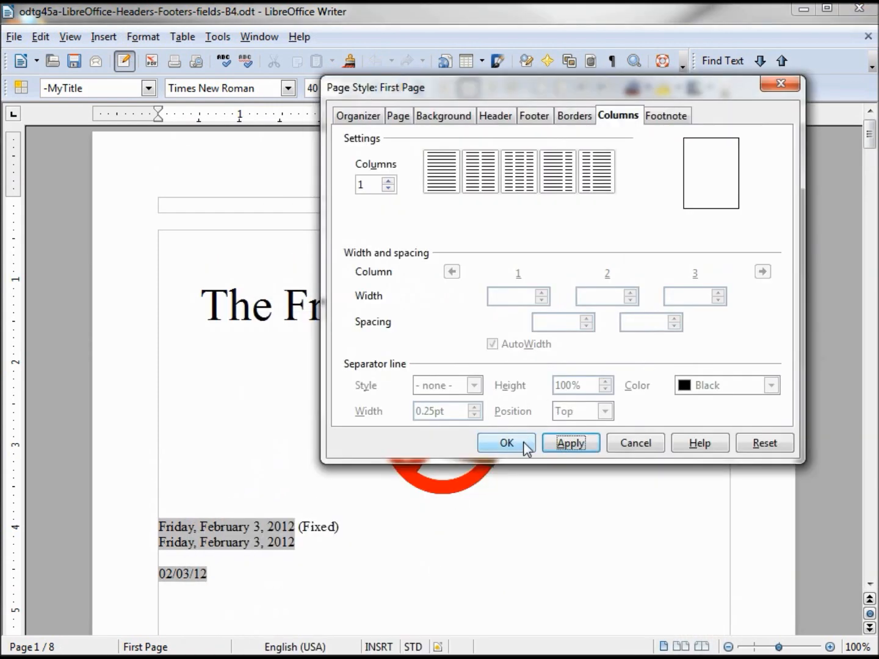
click(506, 443)
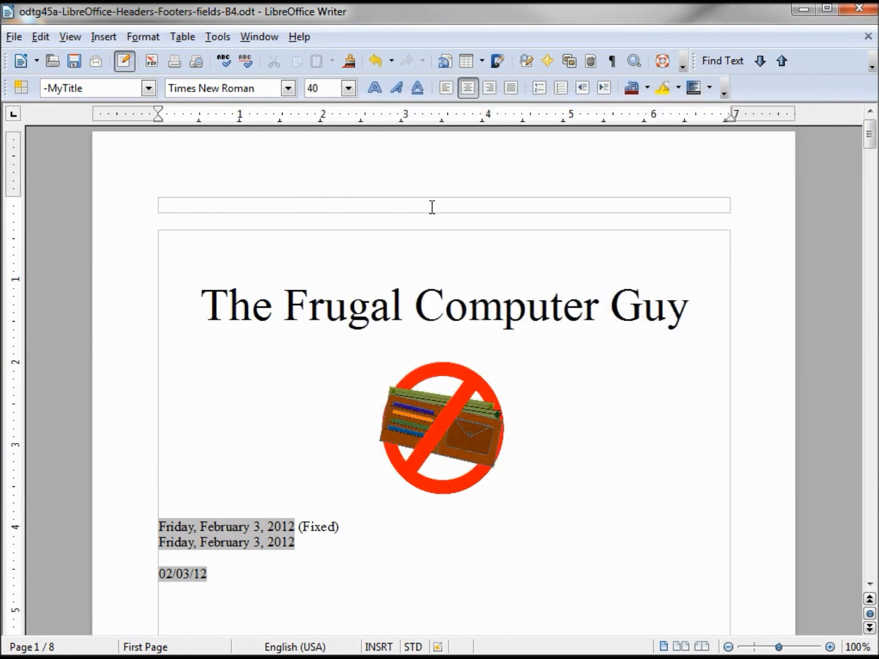
click(201, 305)
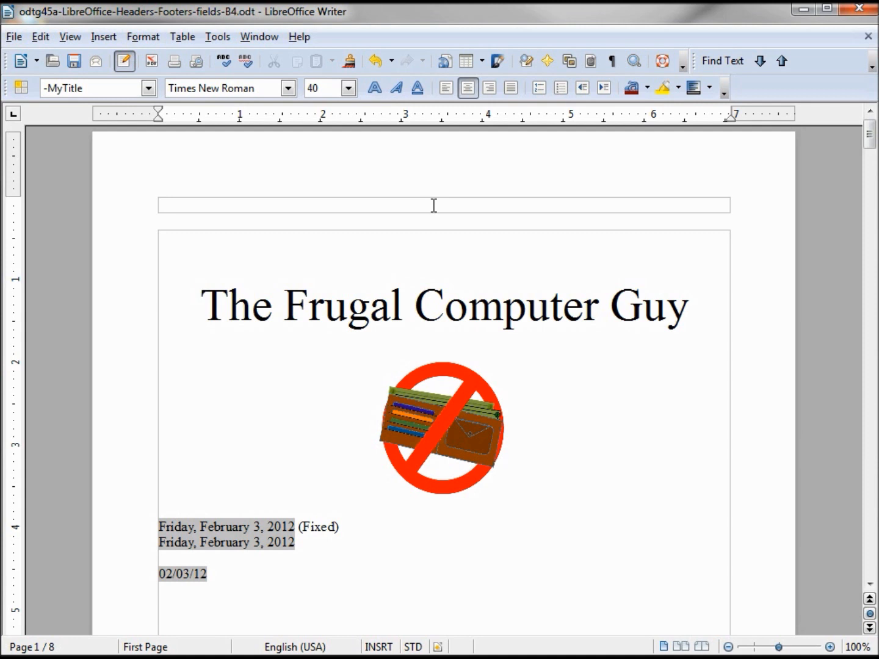
click(203, 305)
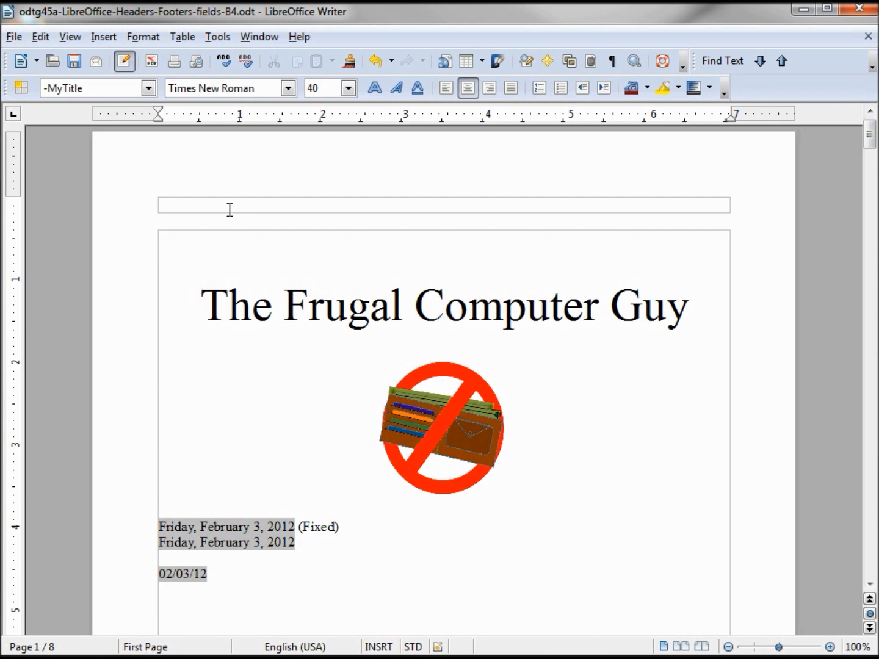
click(103, 36)
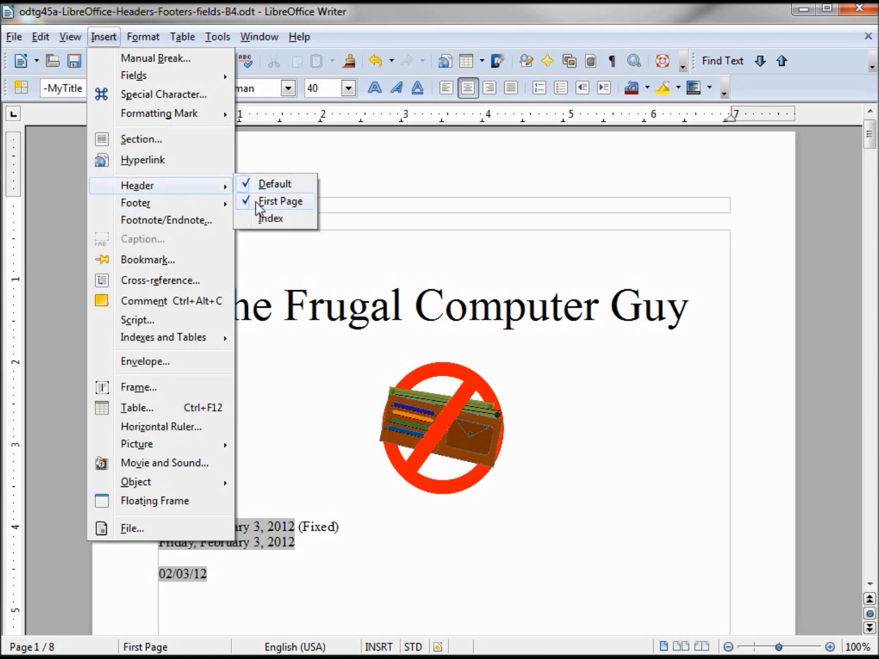
Remove the First Page header and confirm deleting its contents.
click(280, 201)
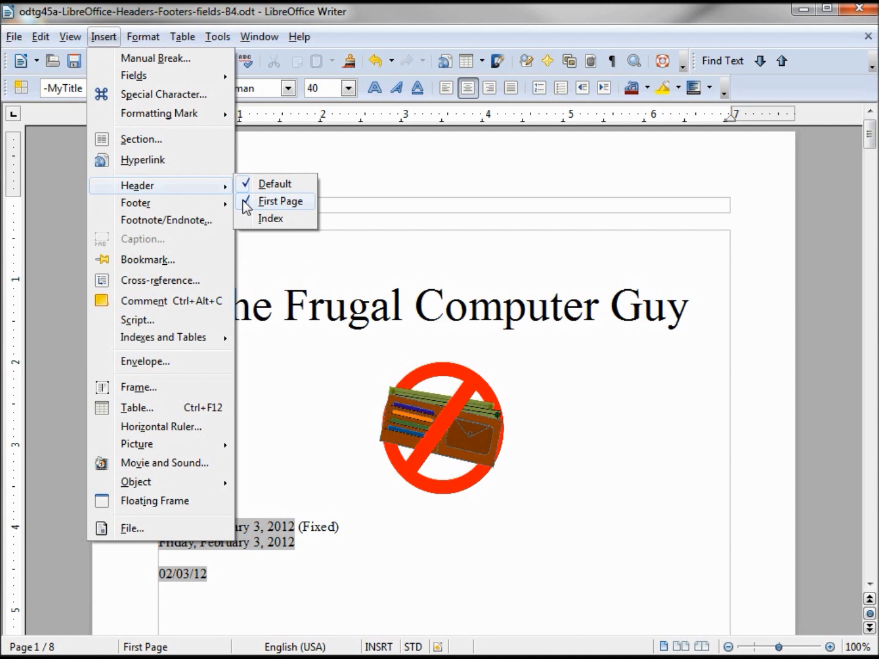
click(280, 201)
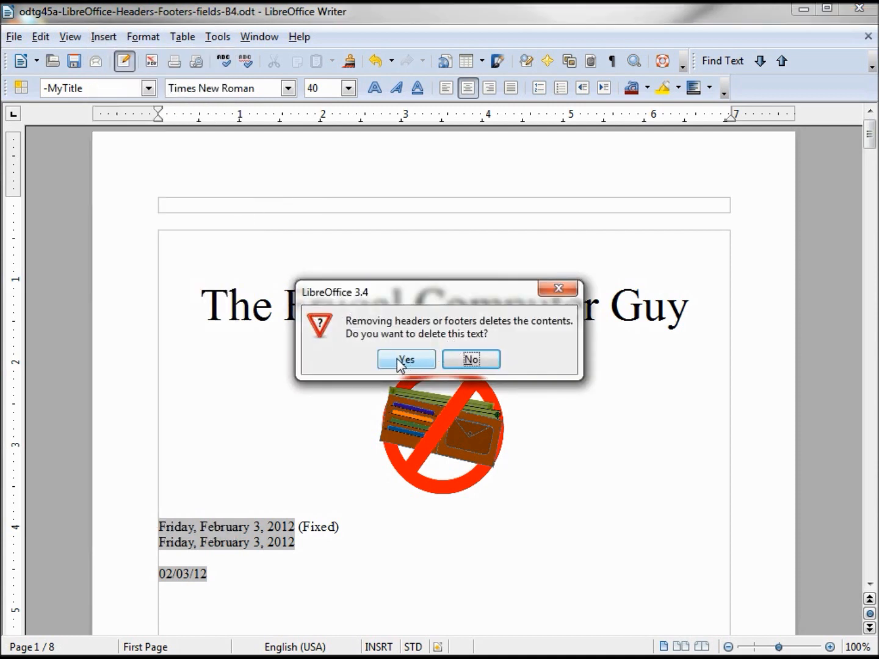
click(405, 359)
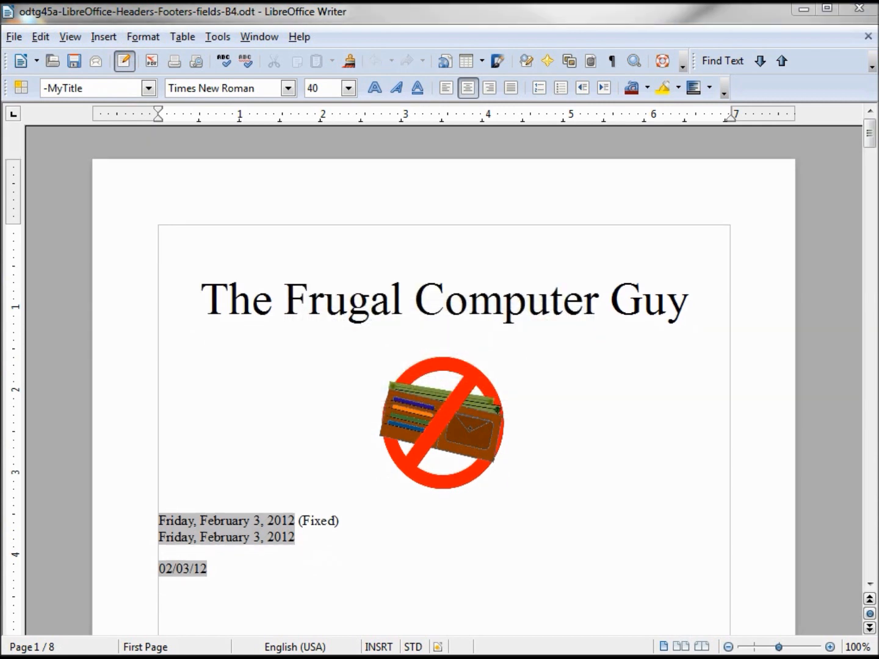
mouse_move(585, 338)
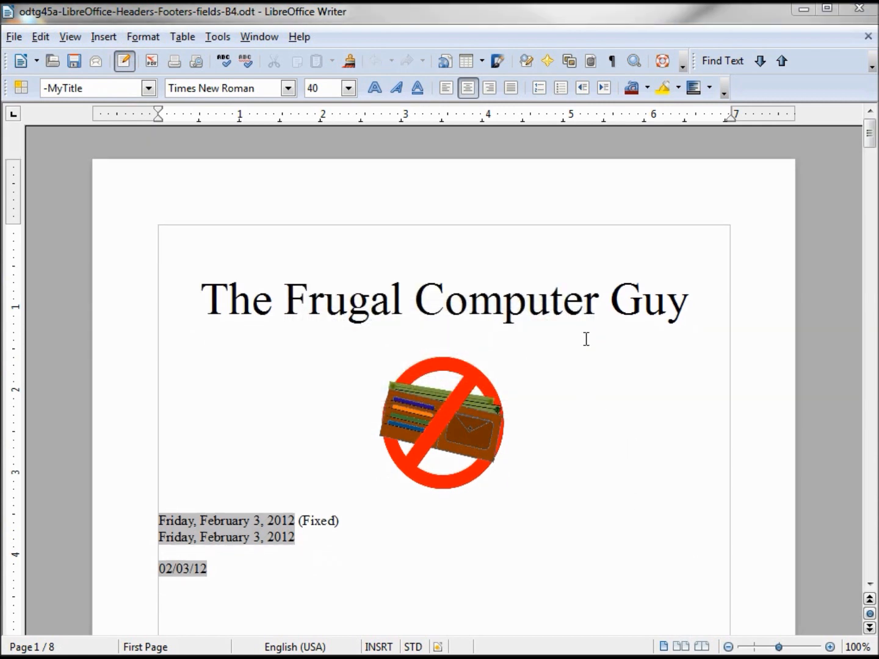
scroll(down, 3)
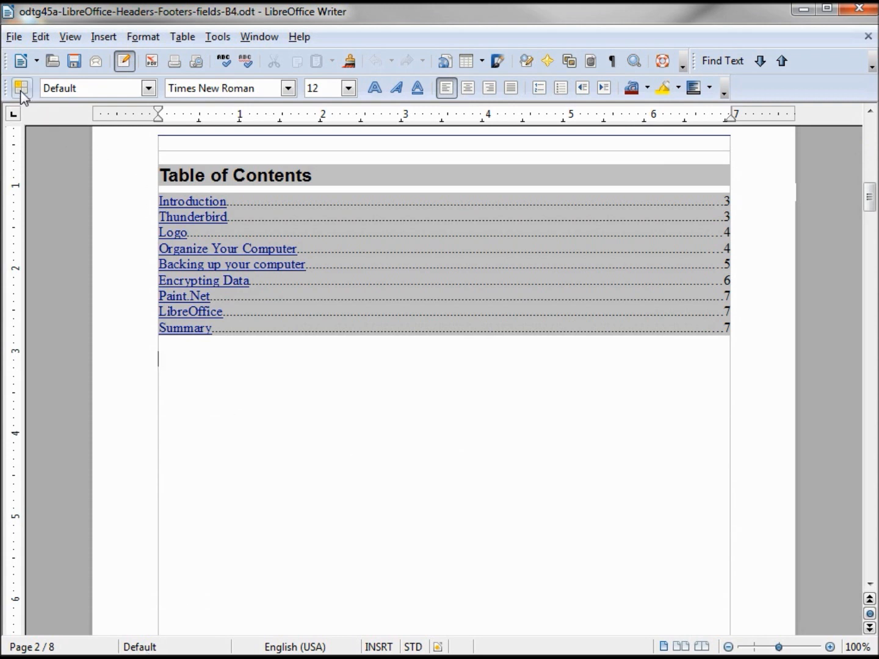
Dock the Styles list beside the document and select the Index page style.
click(21, 88)
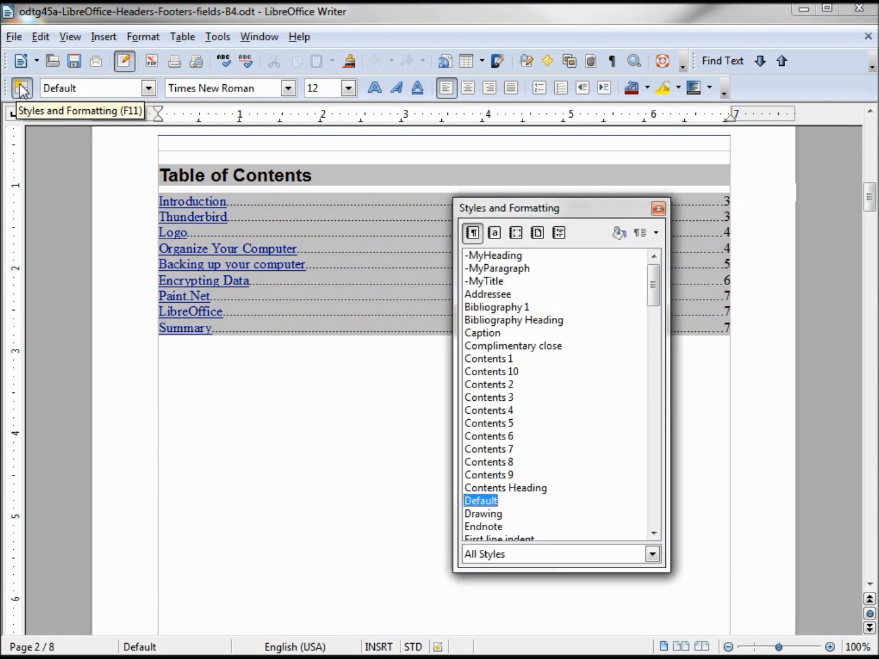
drag(509, 208, 848, 236)
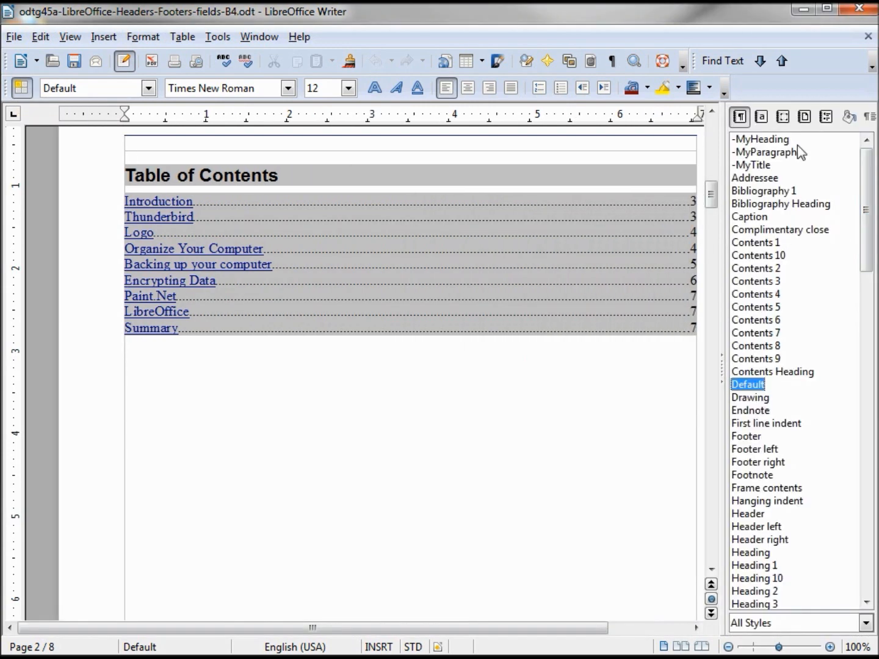
click(804, 117)
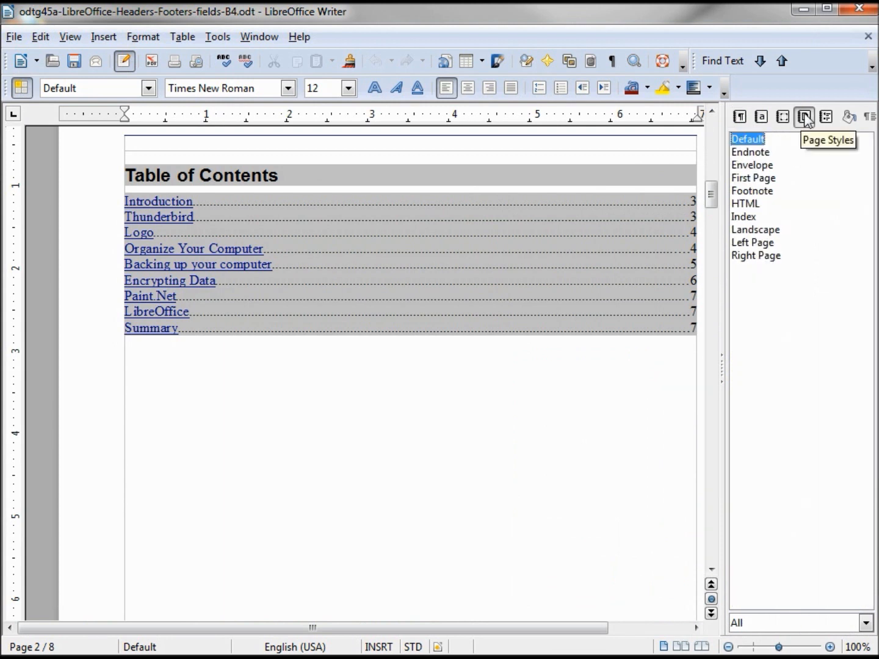
mouse_move(743, 218)
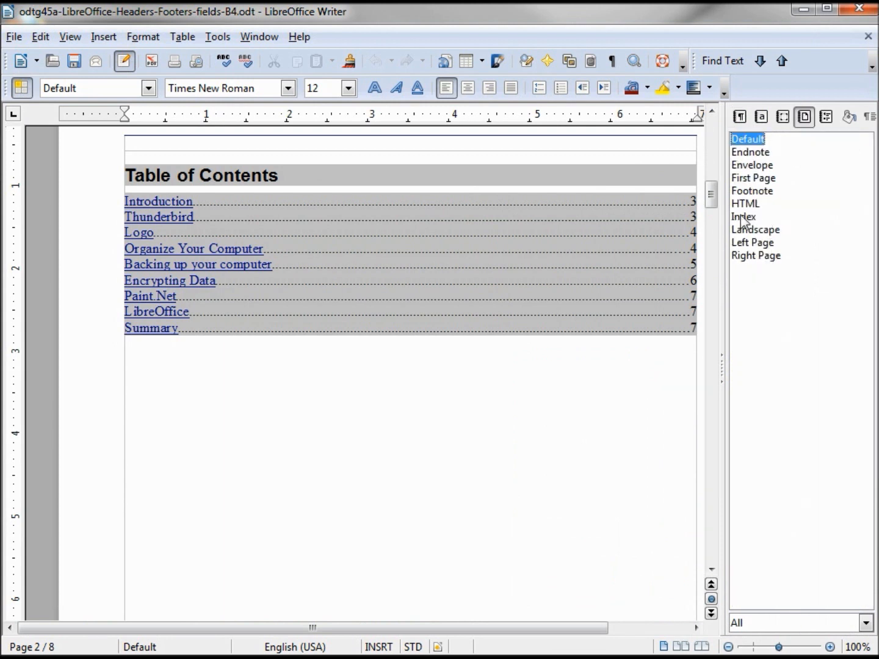
click(744, 217)
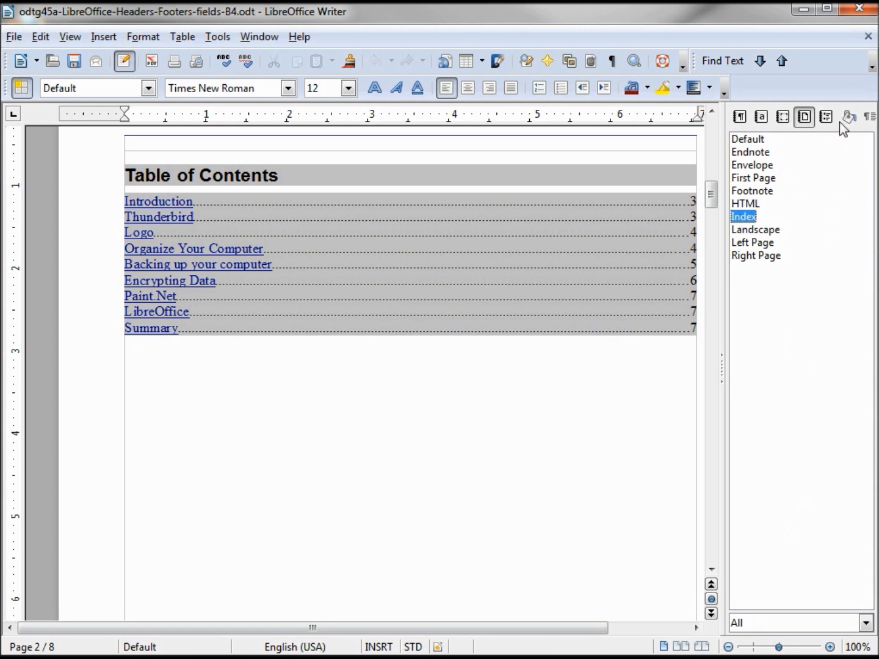
mouse_move(849, 117)
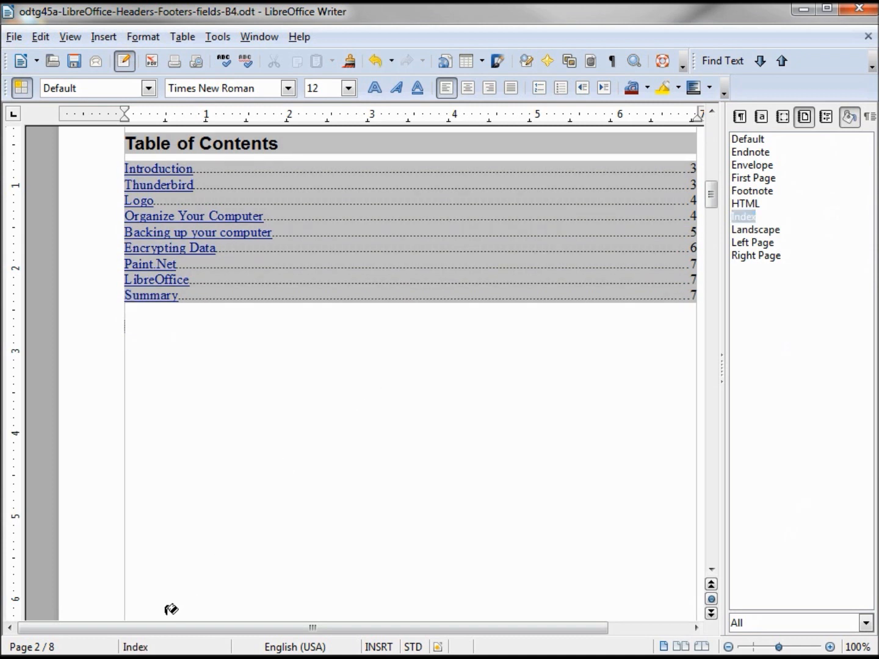
mouse_move(187, 558)
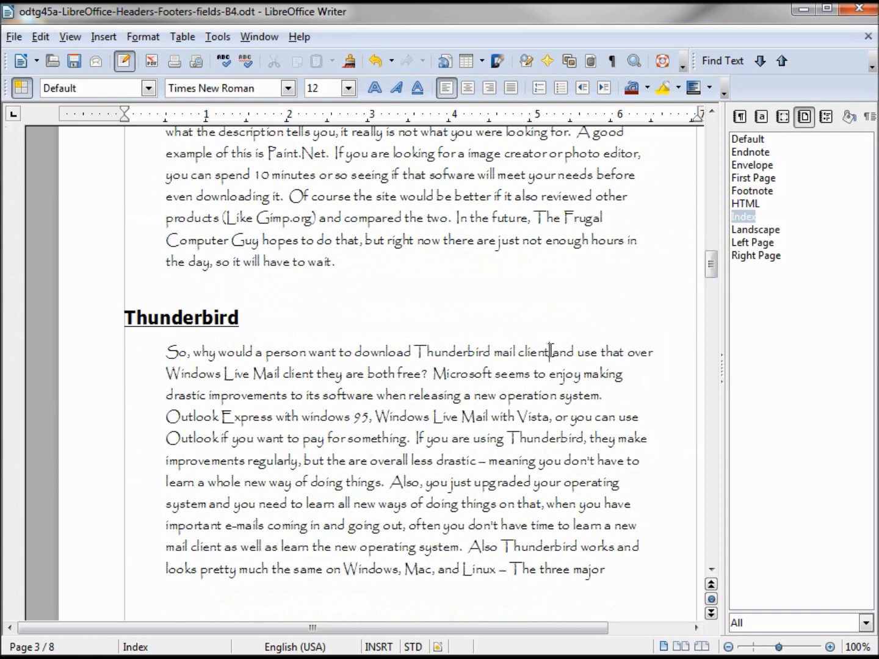
drag(712, 259, 711, 366)
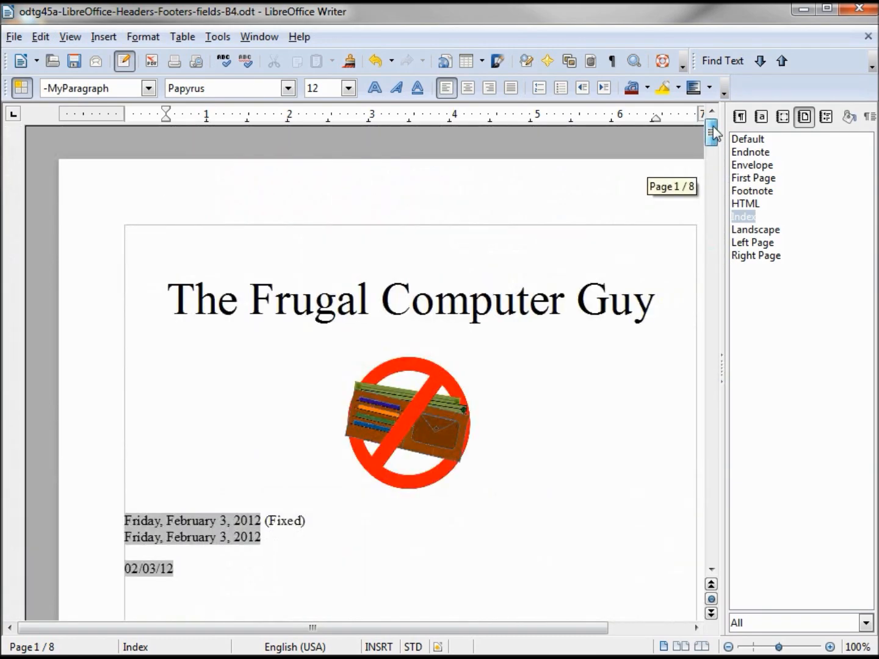
click(190, 299)
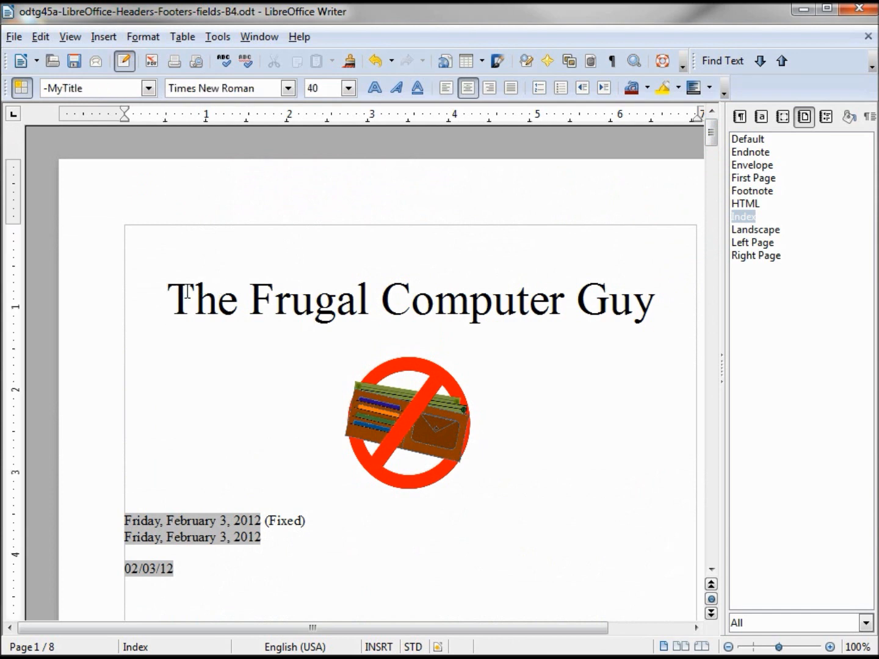
Undo applying the Index page style to the title page.
click(170, 299)
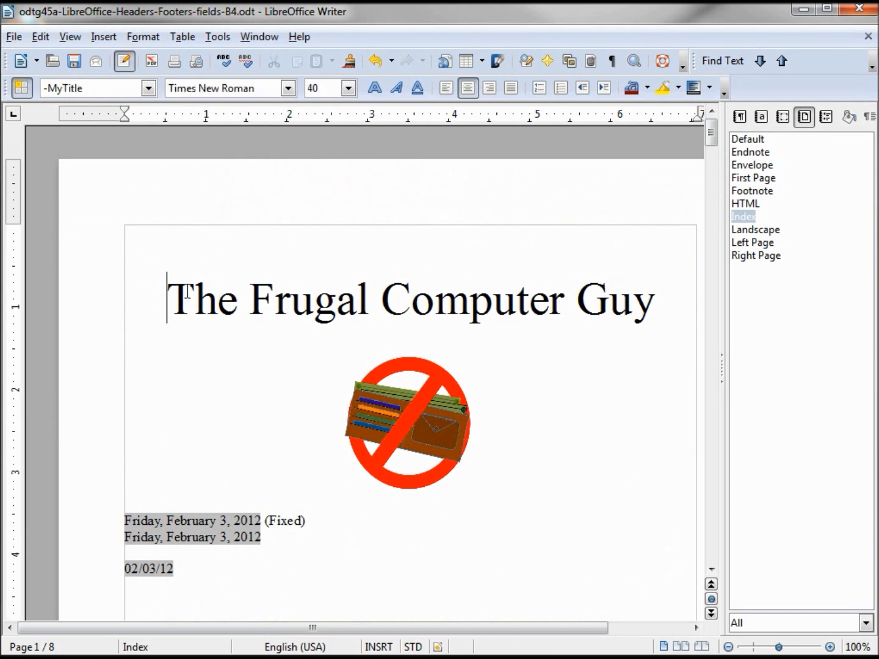
mouse_move(350, 176)
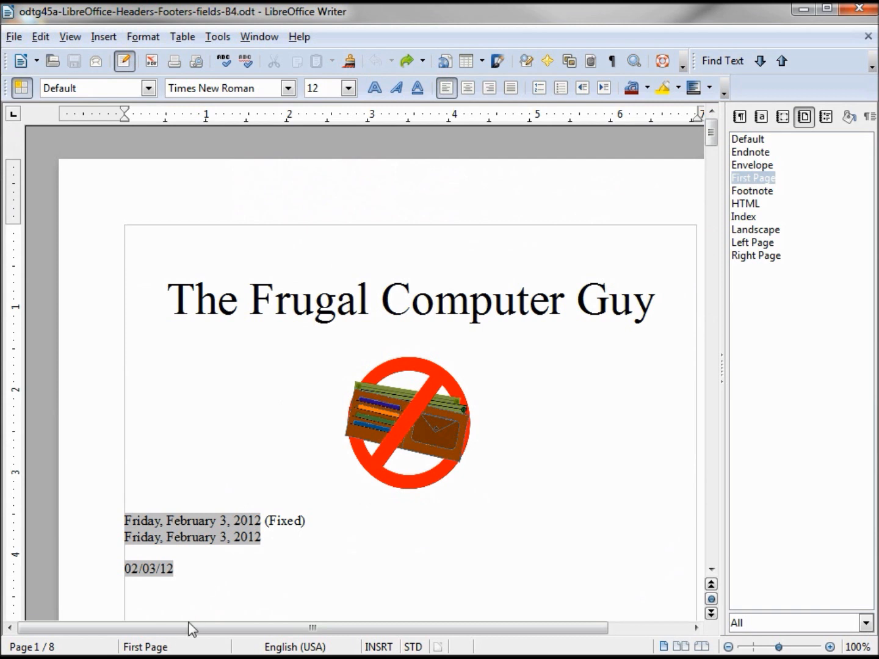
mouse_move(344, 491)
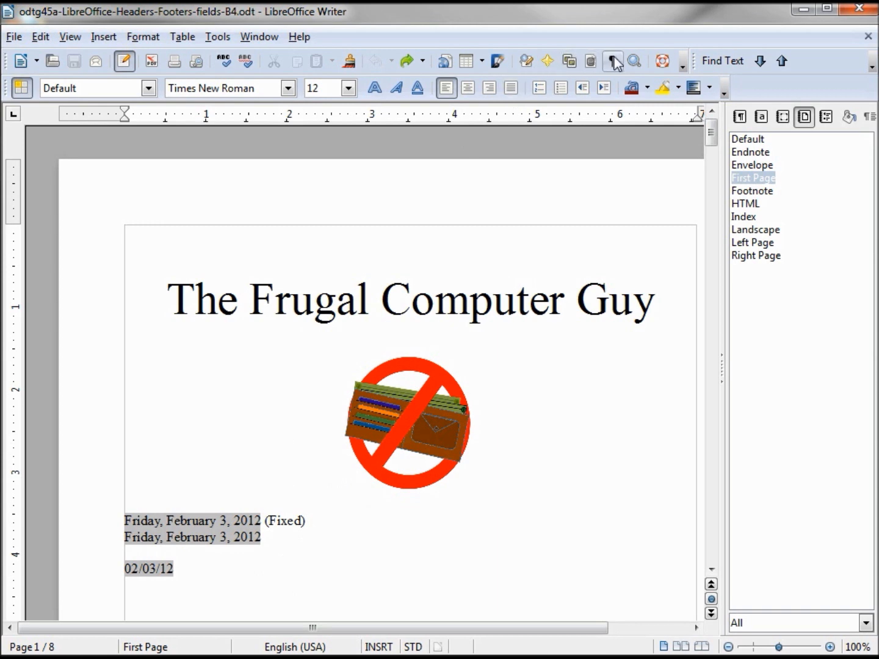
Show formatting marks and remove the break before the Table of Contents.
click(612, 61)
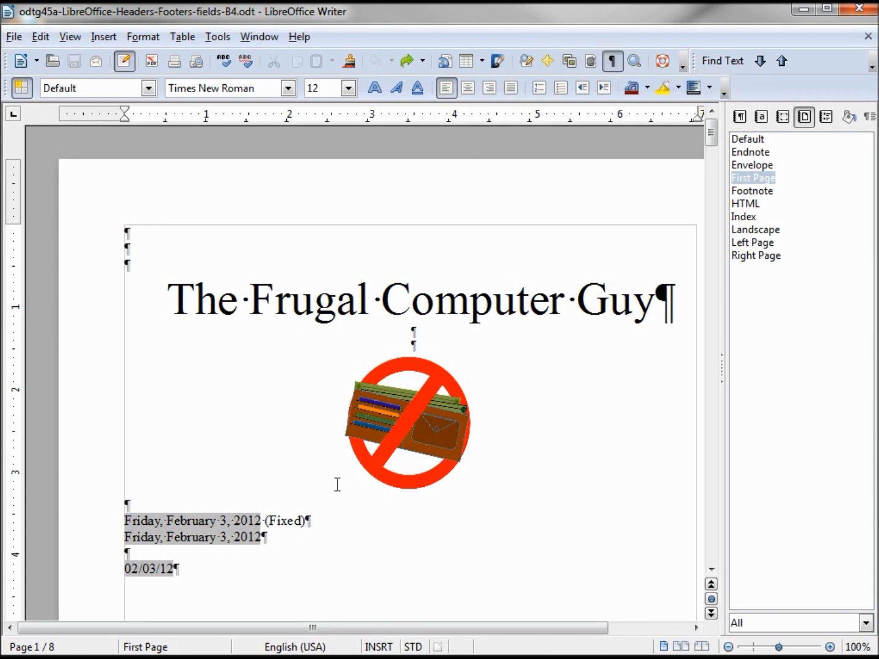
scroll(down, 3)
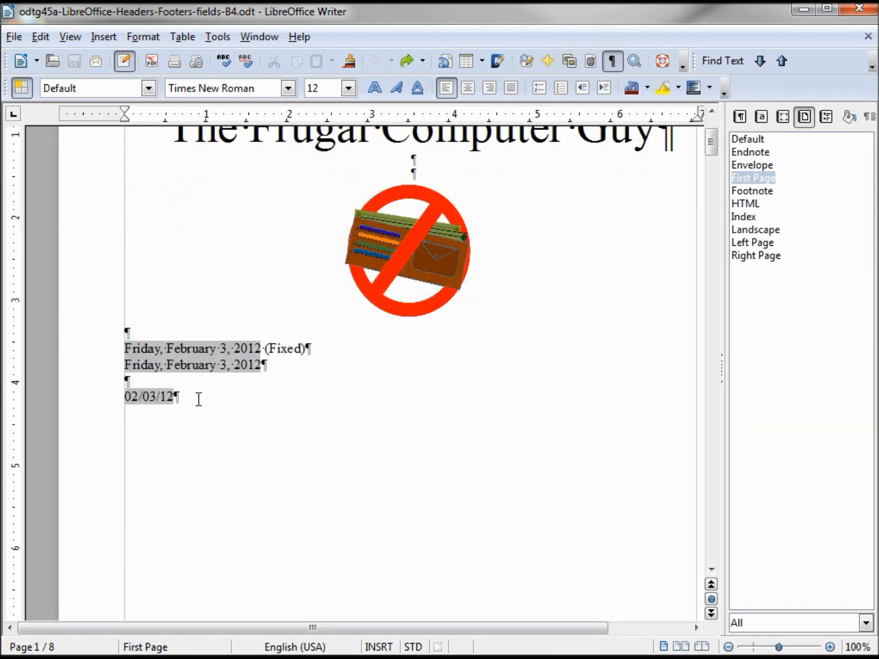
key(Return)
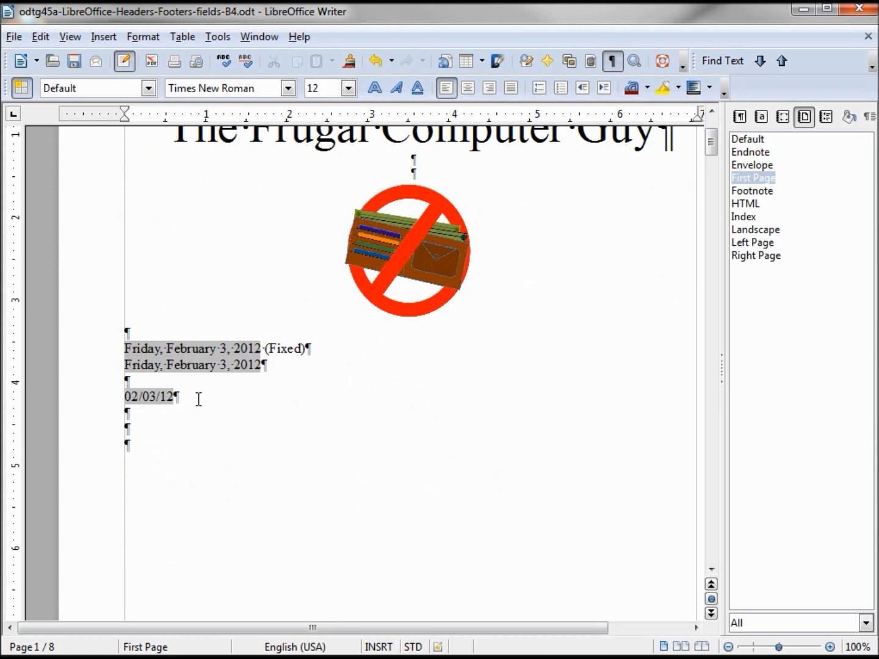
scroll(down, 3)
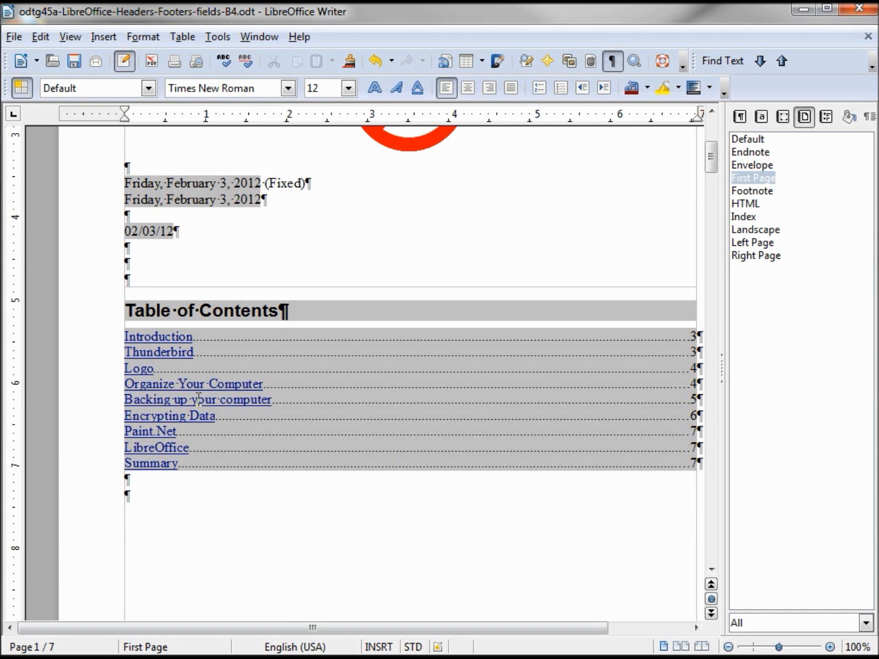
mouse_move(104, 44)
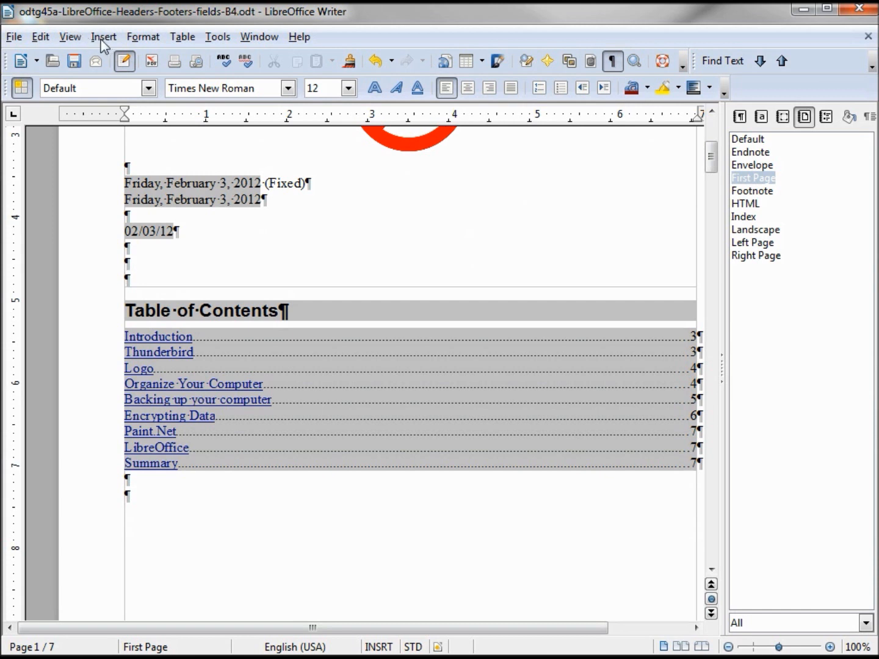
Insert a page break with Index style, restarting page numbering at 1.
click(104, 37)
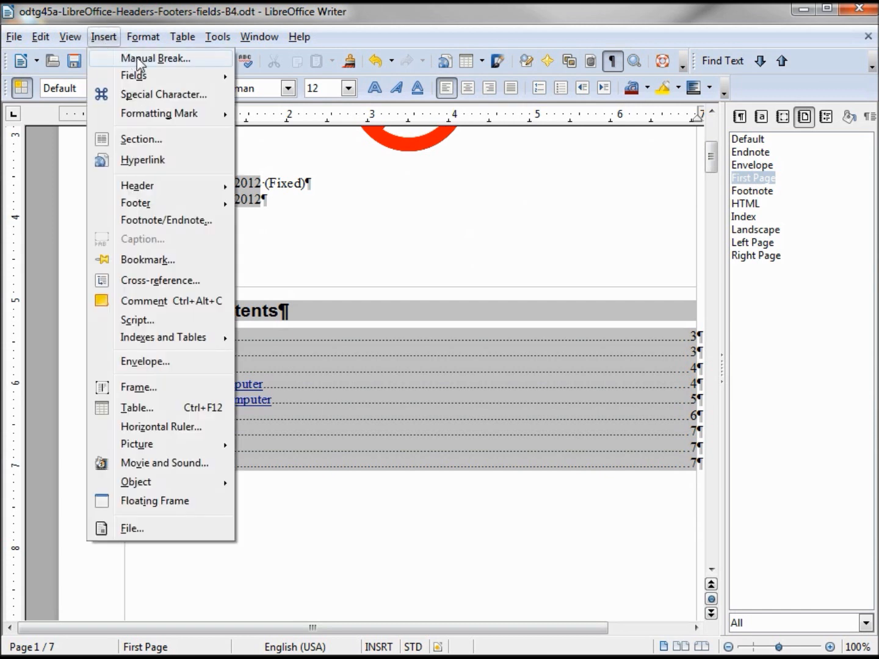
click(156, 58)
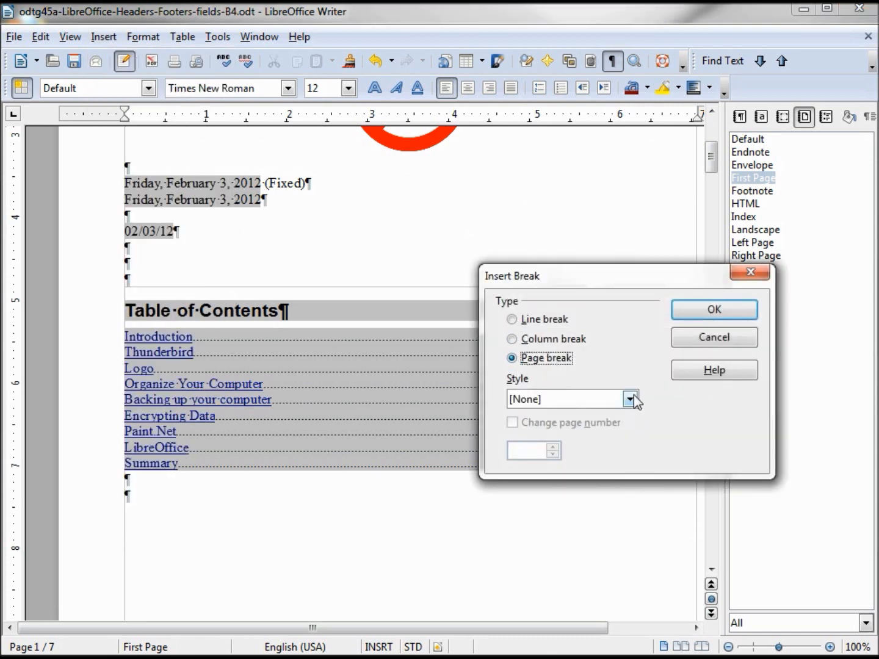
click(631, 399)
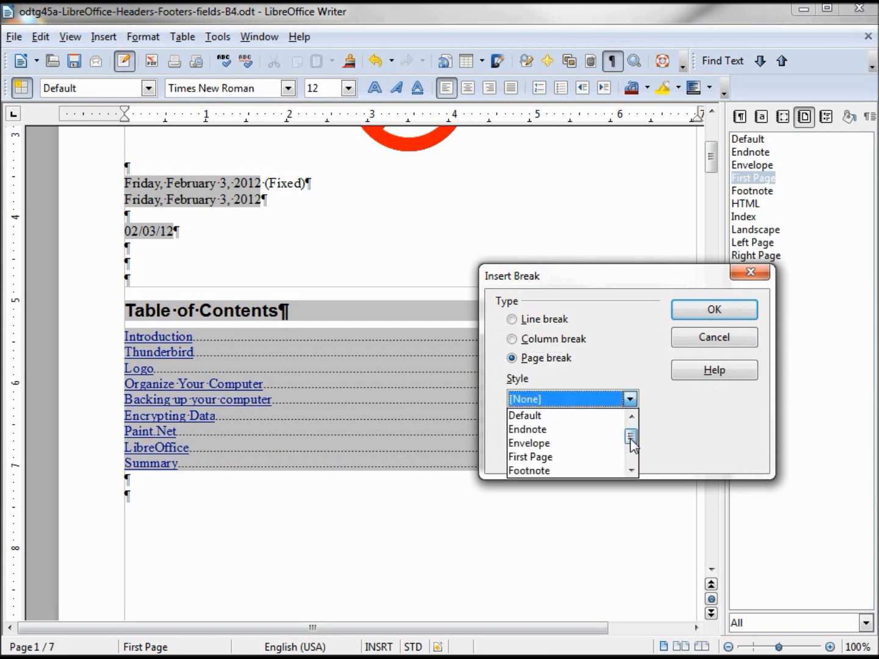
scroll(down, 3)
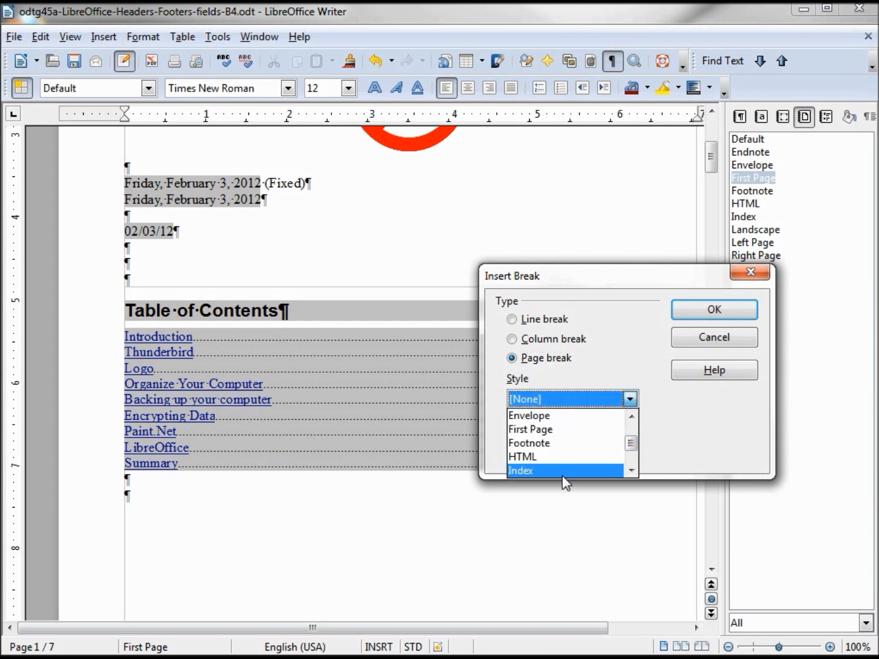
click(520, 470)
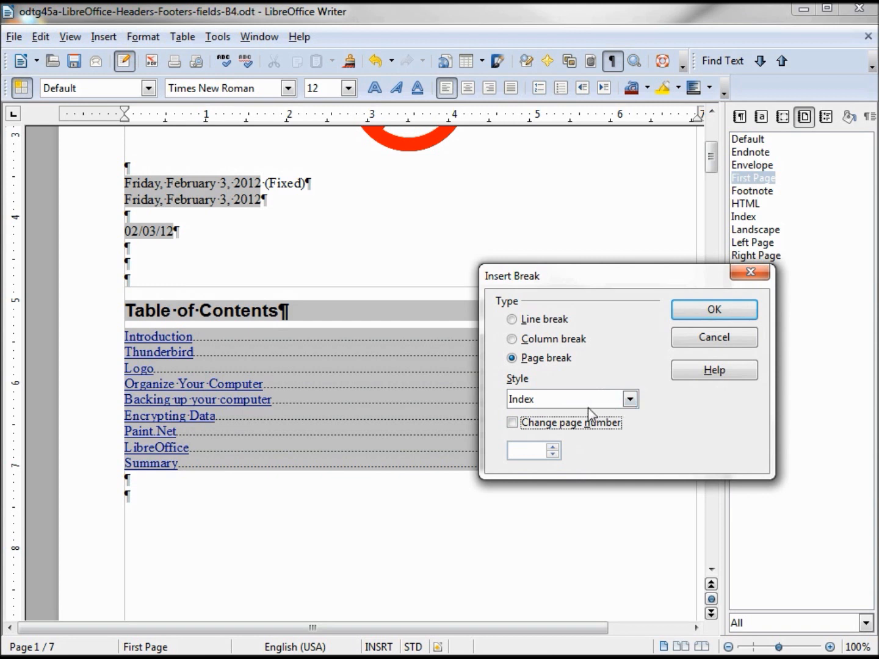
click(512, 423)
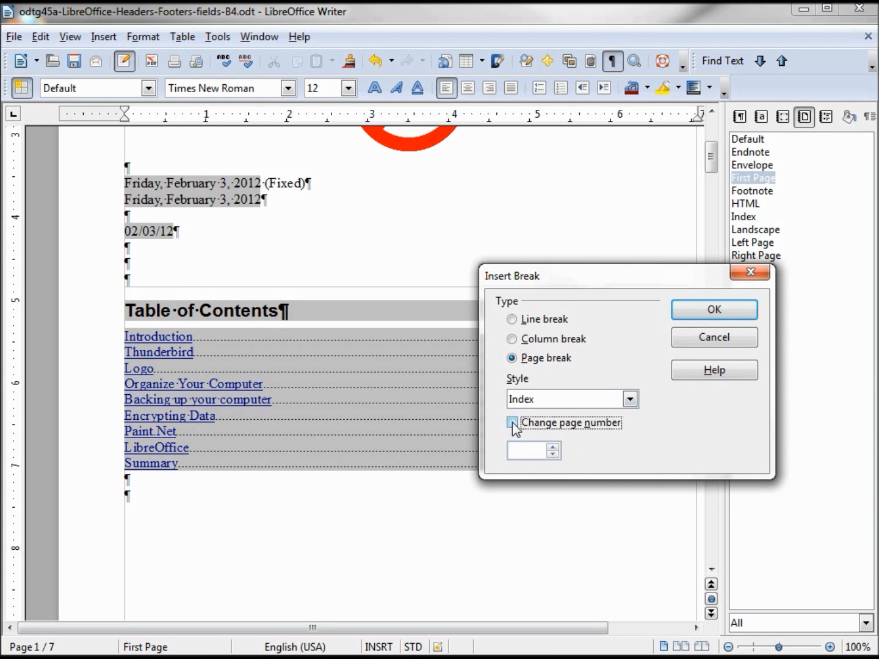
click(512, 423)
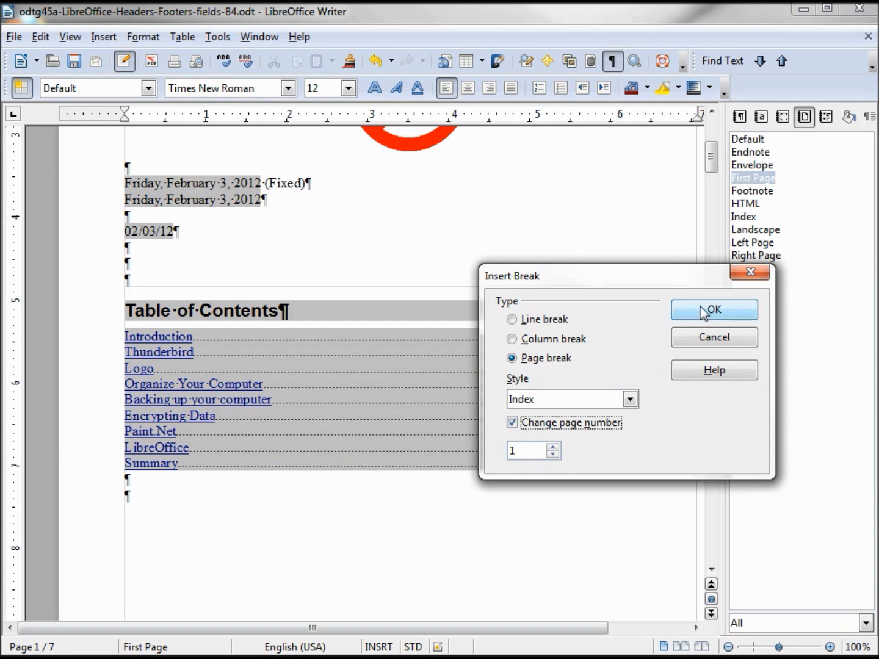
click(713, 310)
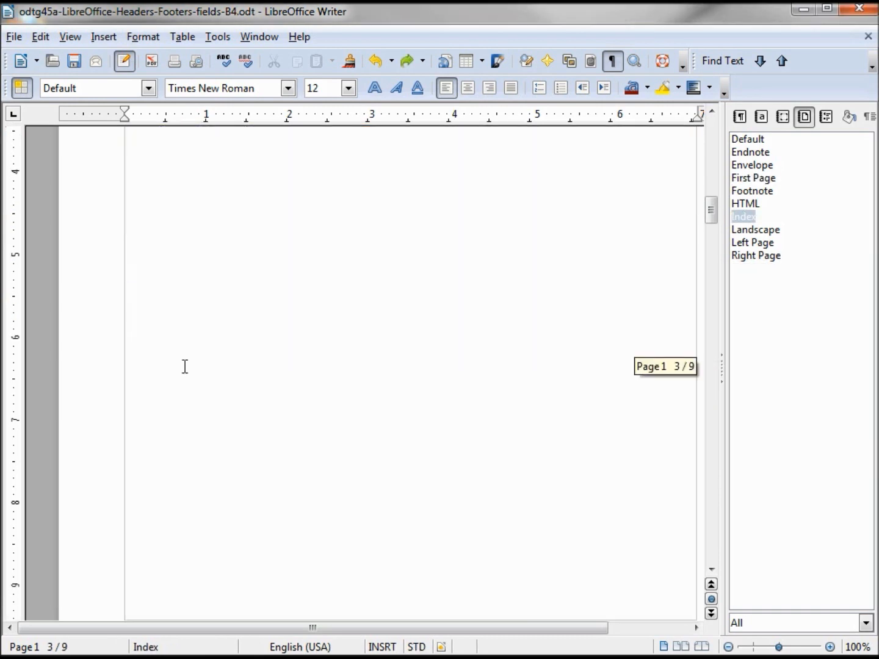
Add a footer to Index-style pages and type 'Page' in it.
scroll(down, 3)
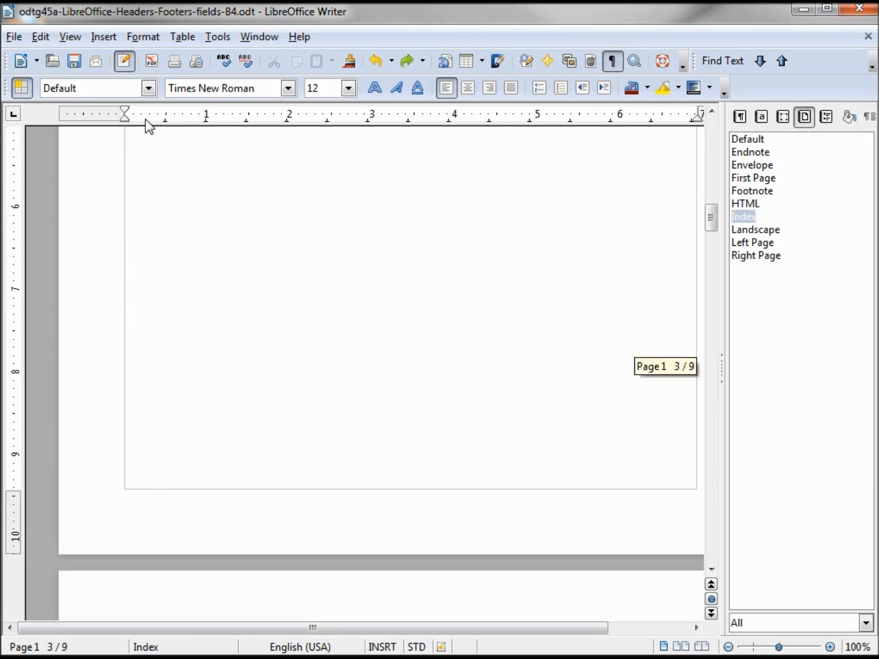
click(102, 37)
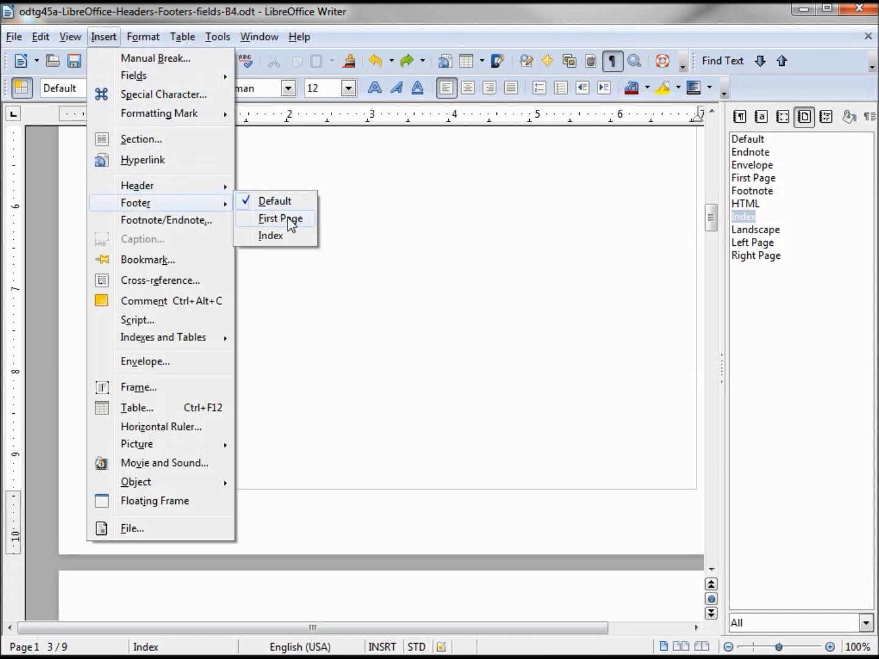
mouse_move(276, 236)
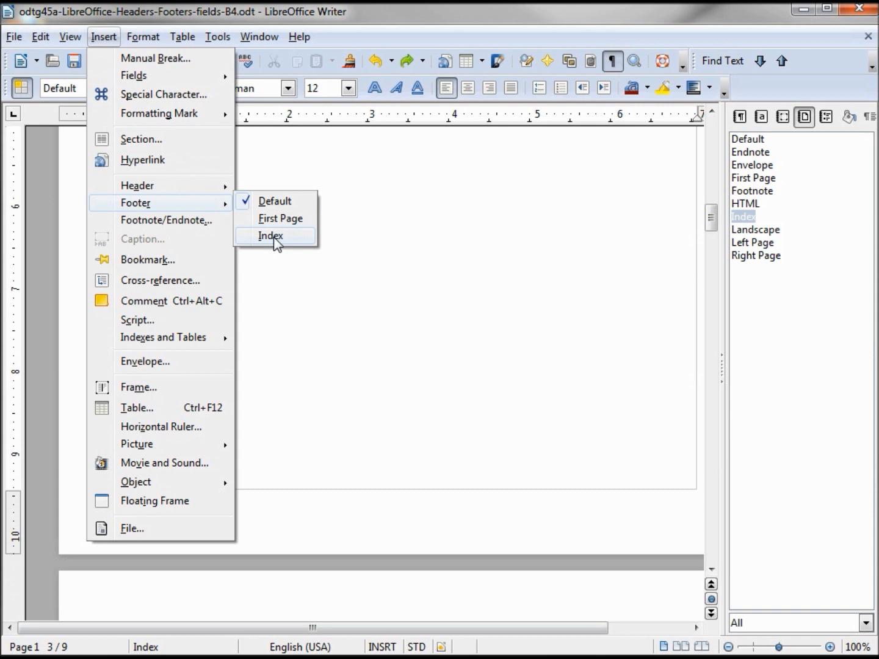
click(270, 236)
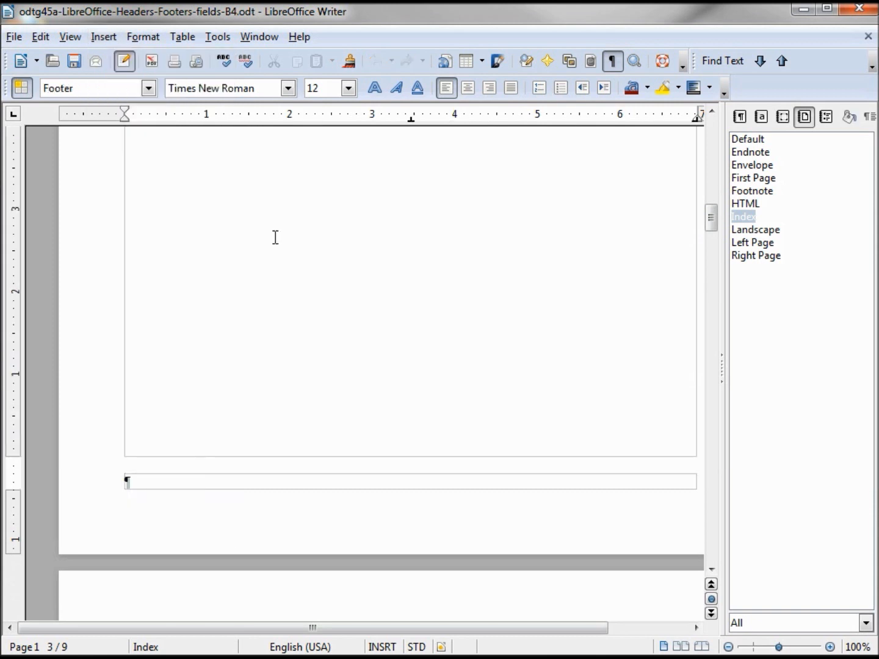
text(Page)
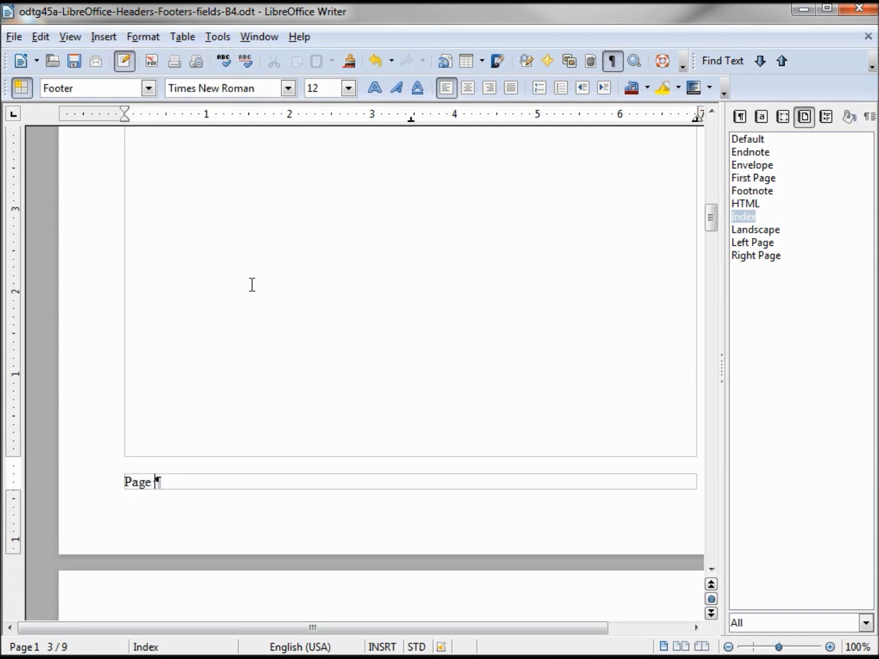
click(103, 37)
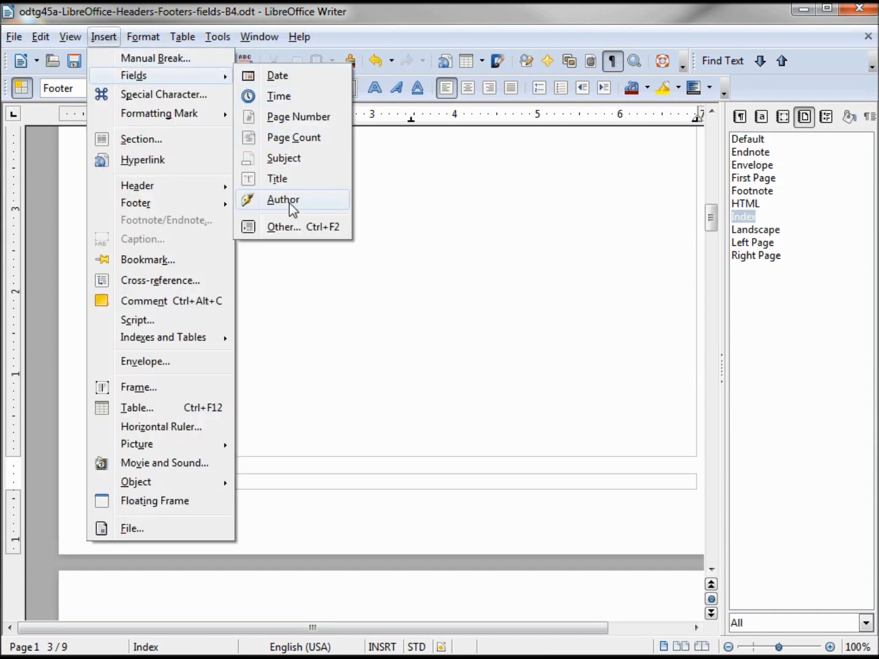
Insert a Page field in Roman (i ii iii) format after 'Page' in the footer.
click(283, 227)
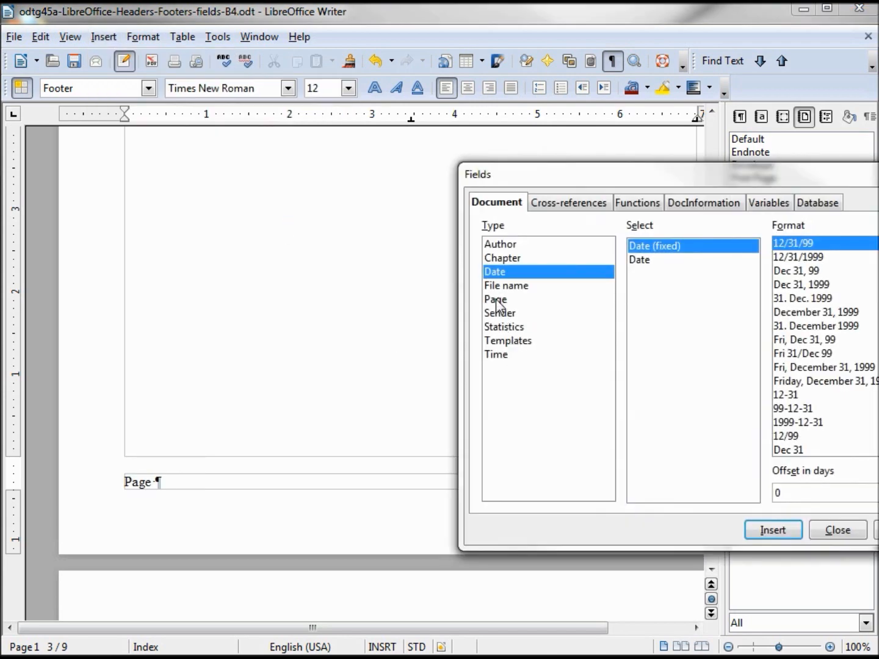
click(496, 300)
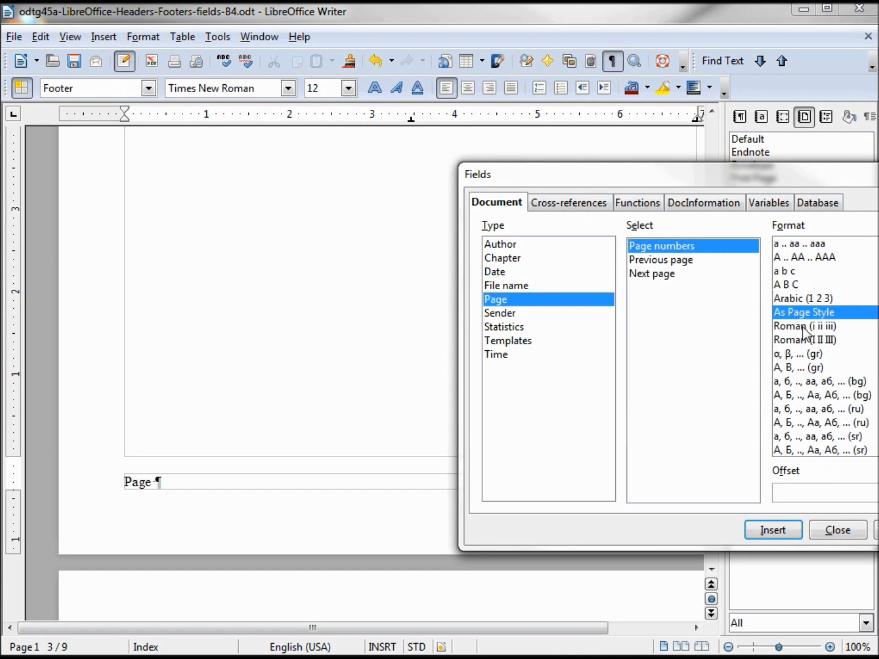
mouse_move(821, 335)
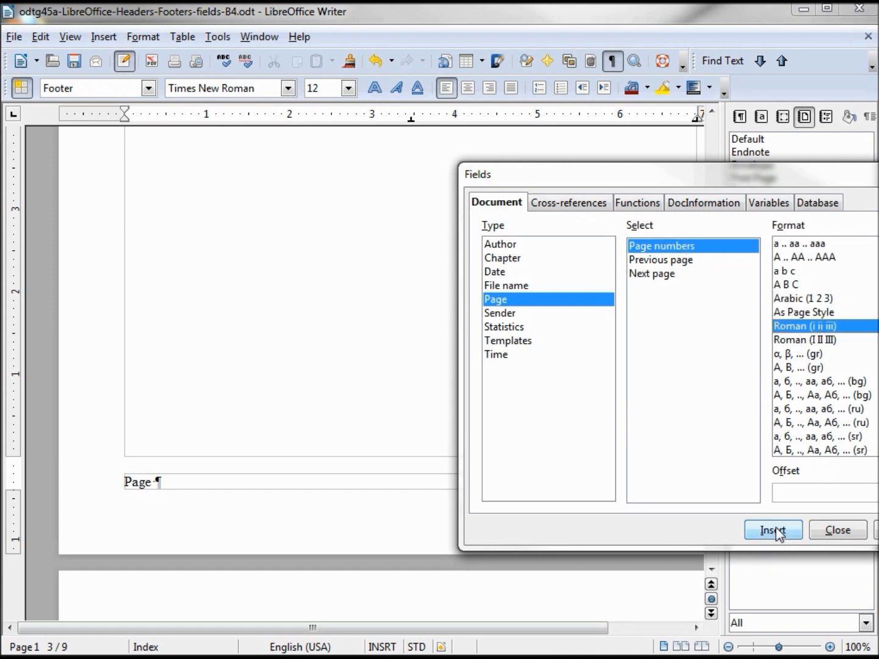
click(772, 529)
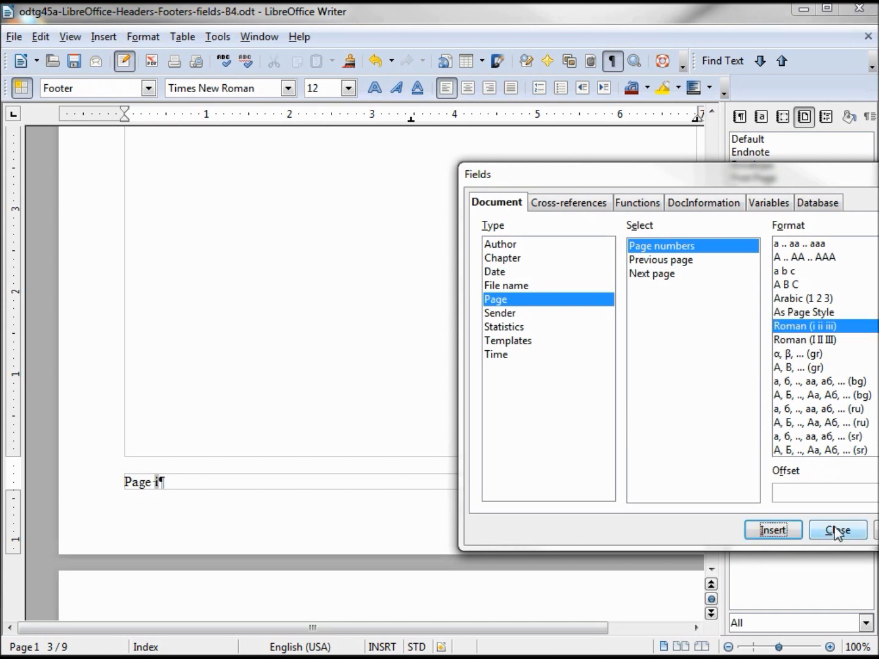
click(837, 530)
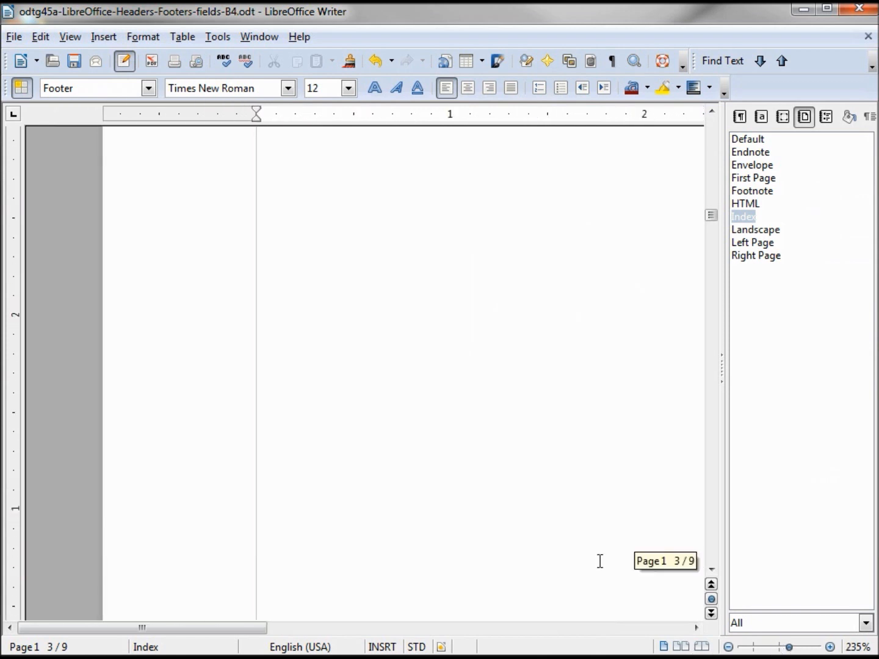
text(Page i)
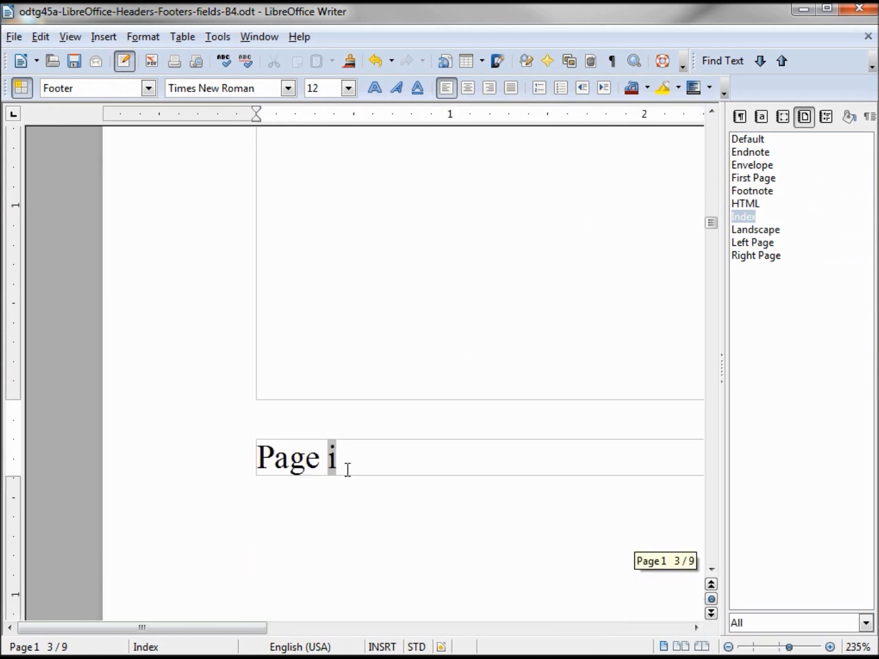